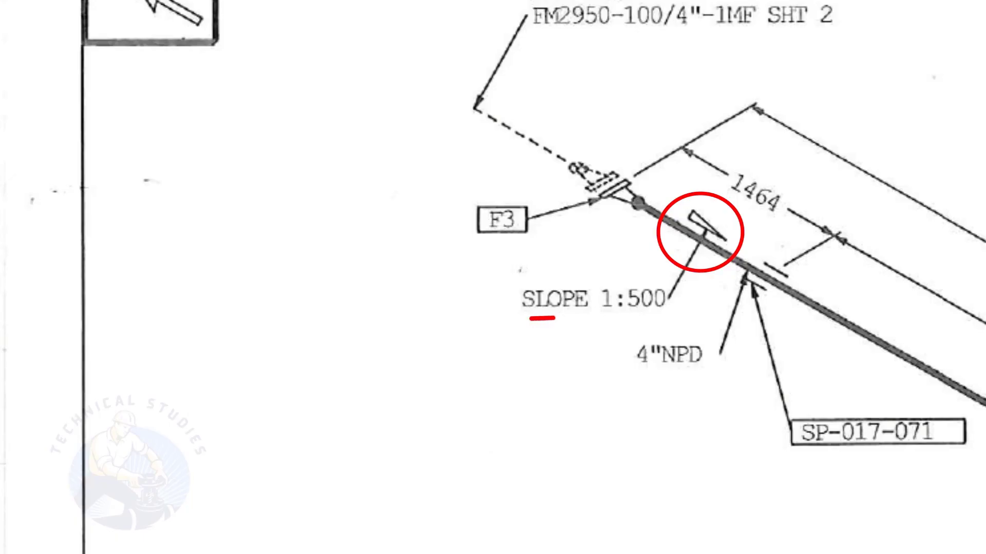
- Mark the slope triangle symbol on the pipe and underline its SLOPE 1:500 label
{"action": "left_click_drag", "start_coordinate": [534, 320], "coordinate": [664, 313]}
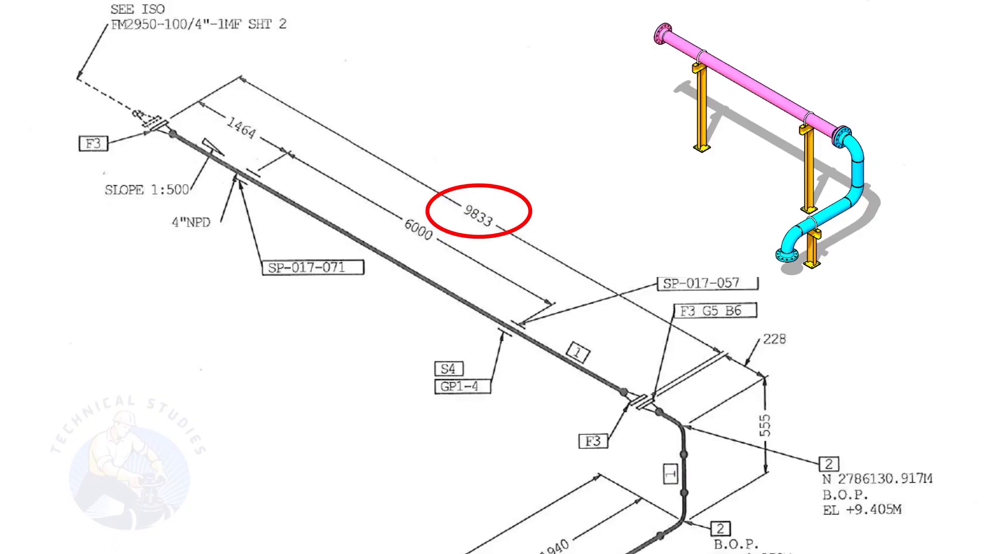
- Circle the 9833 dimension and sketch the slope triangle: 19.6mm rise over 9833mm at 1:500
{"action": "left_click", "coordinate": [479, 212]}
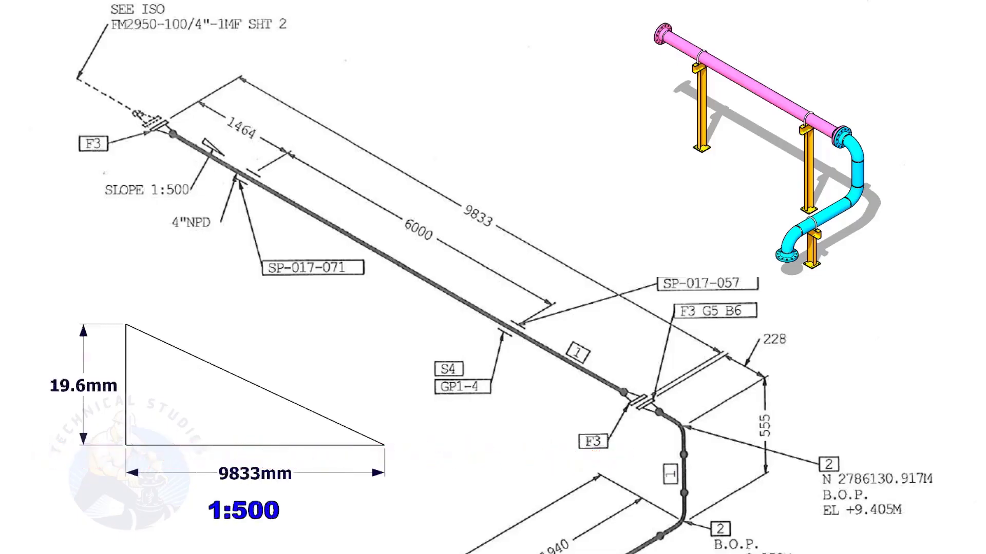
{"action": "left_click_drag", "start_coordinate": [554, 447], "coordinate": [584, 429]}
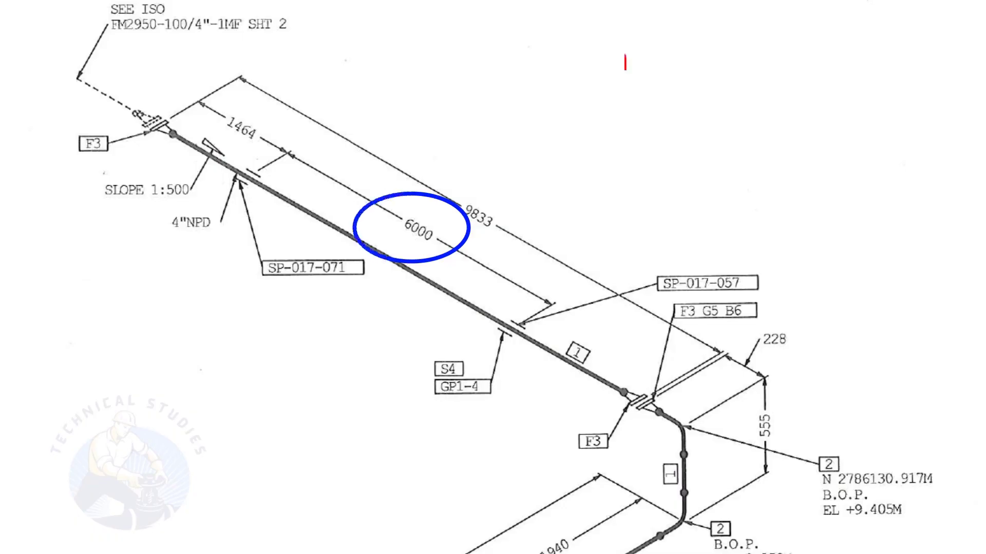
- Note the calculation '6000mm/ 500 = 12mm' for the 6000 section, then bring the lower run into view
{"action": "type", "text": "6000mm/ 500 = 12mm"}
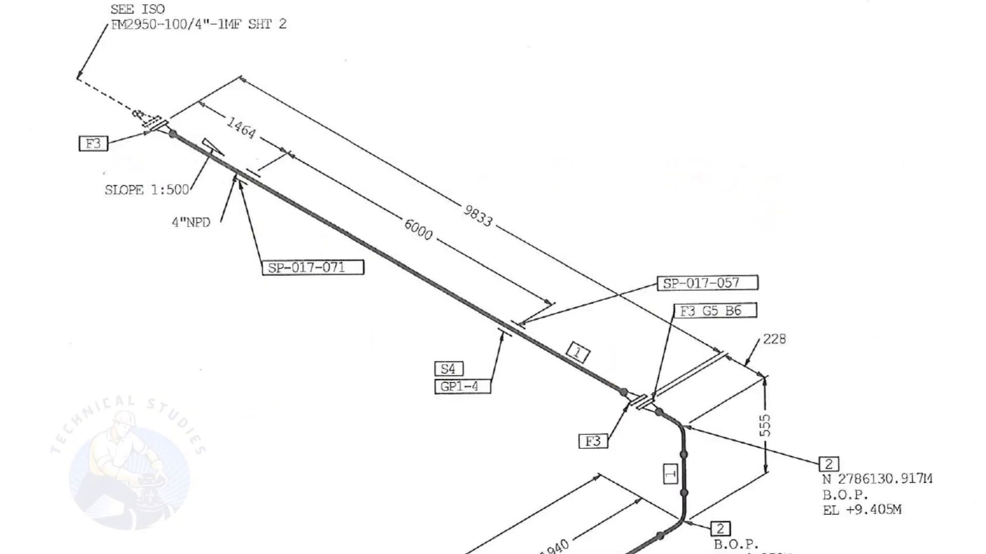
{"action": "scroll", "scroll_direction": "down", "scroll_amount": 3}
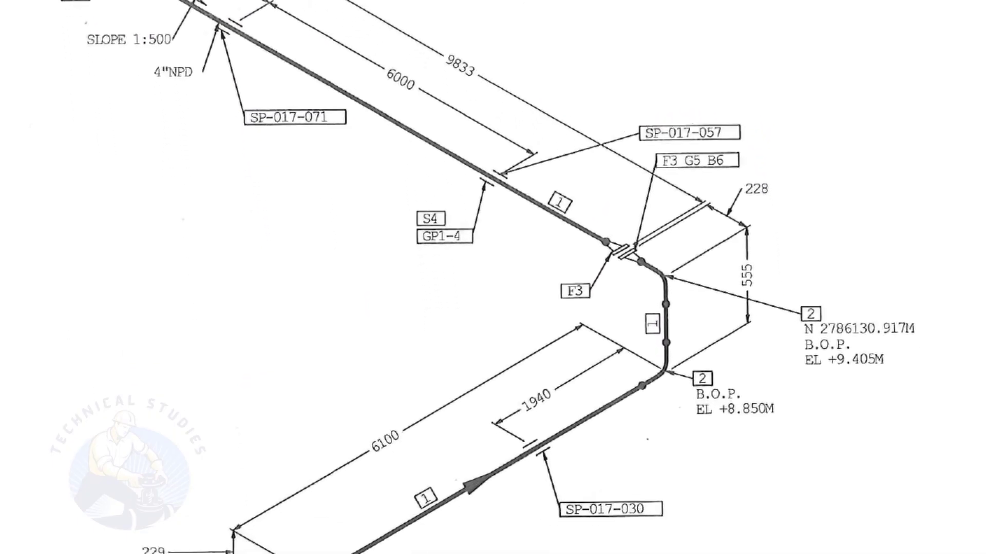